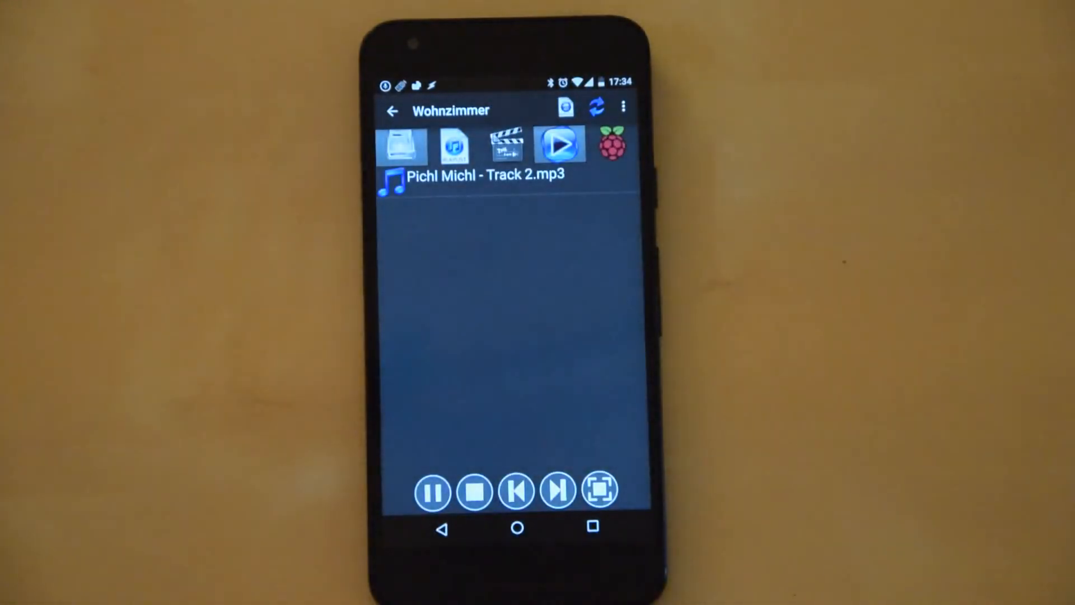
# Step: Leave the remote app for the home screen showing the Pichl Michl Track 2 widget
pyautogui.click(473, 174)
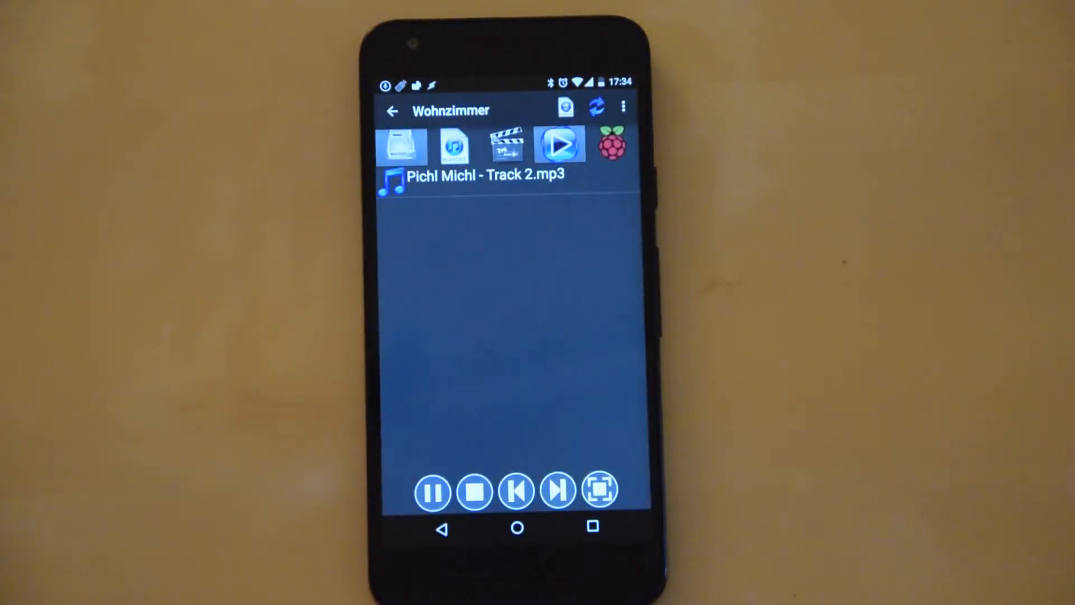
pyautogui.click(516, 490)
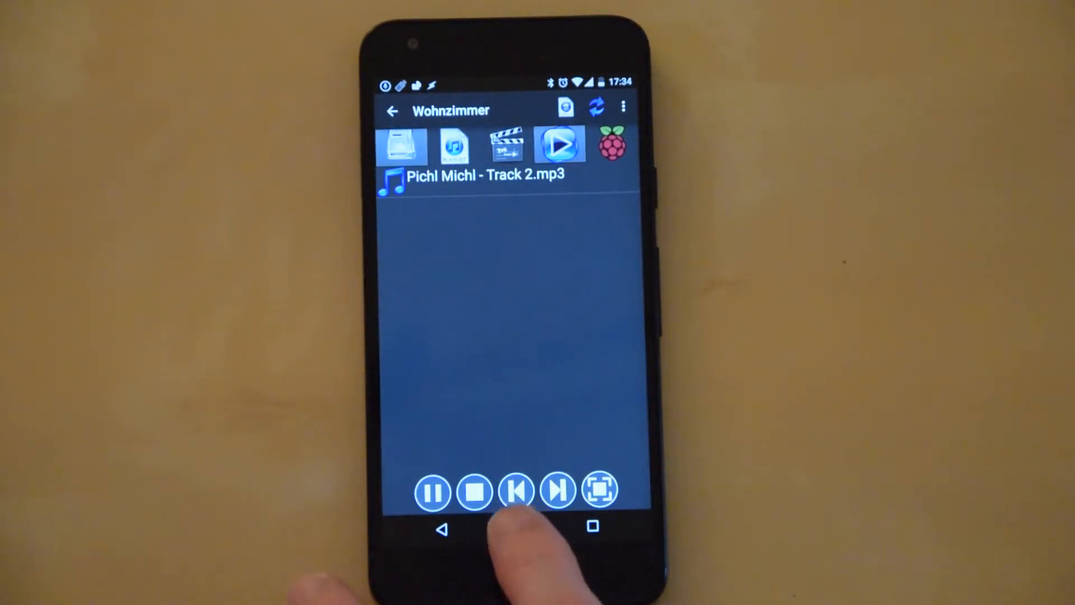
pyautogui.click(516, 525)
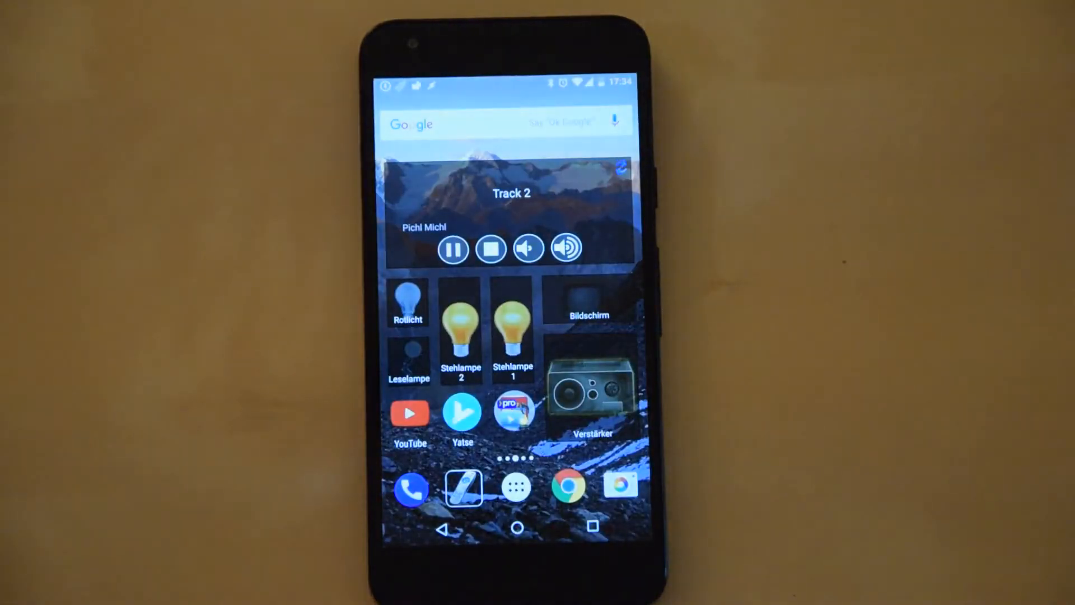